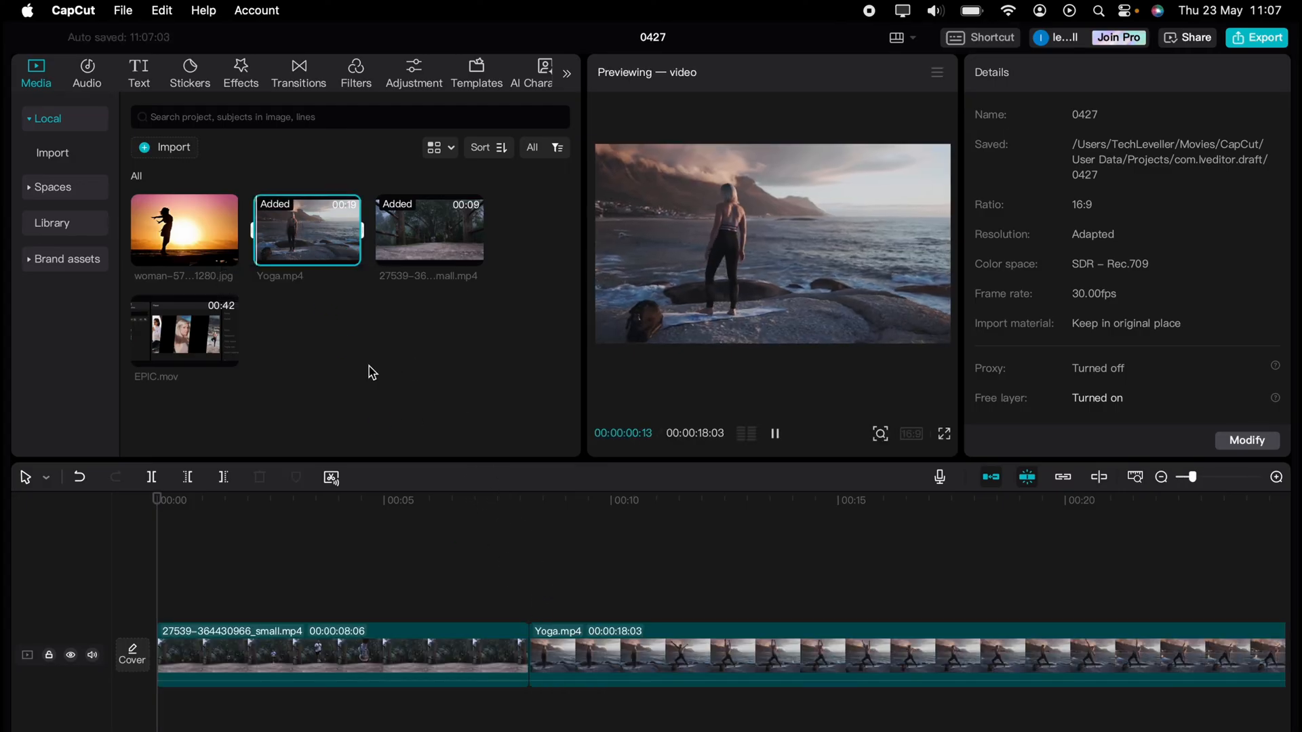
Scrub the playhead into the forest clip, play the timeline briefly, then pause
left_click(448, 499)
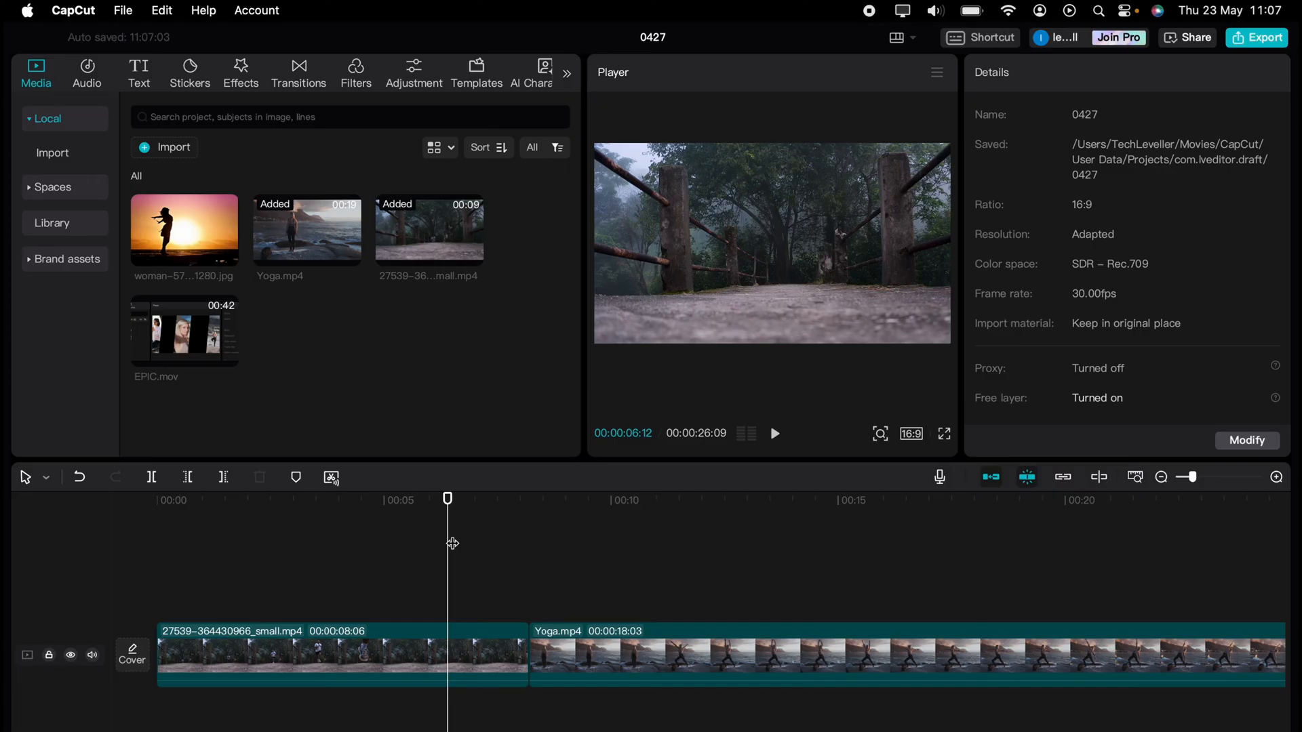
left_click(773, 434)
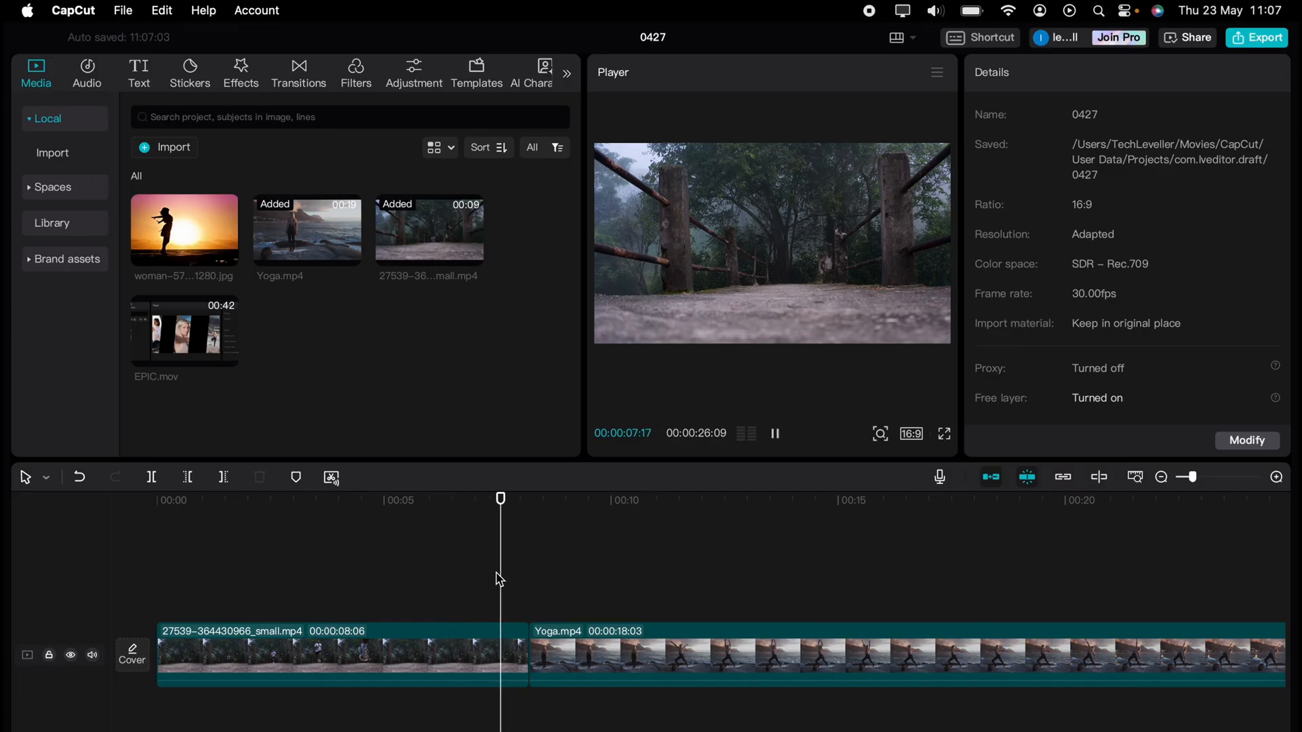
left_click(553, 499)
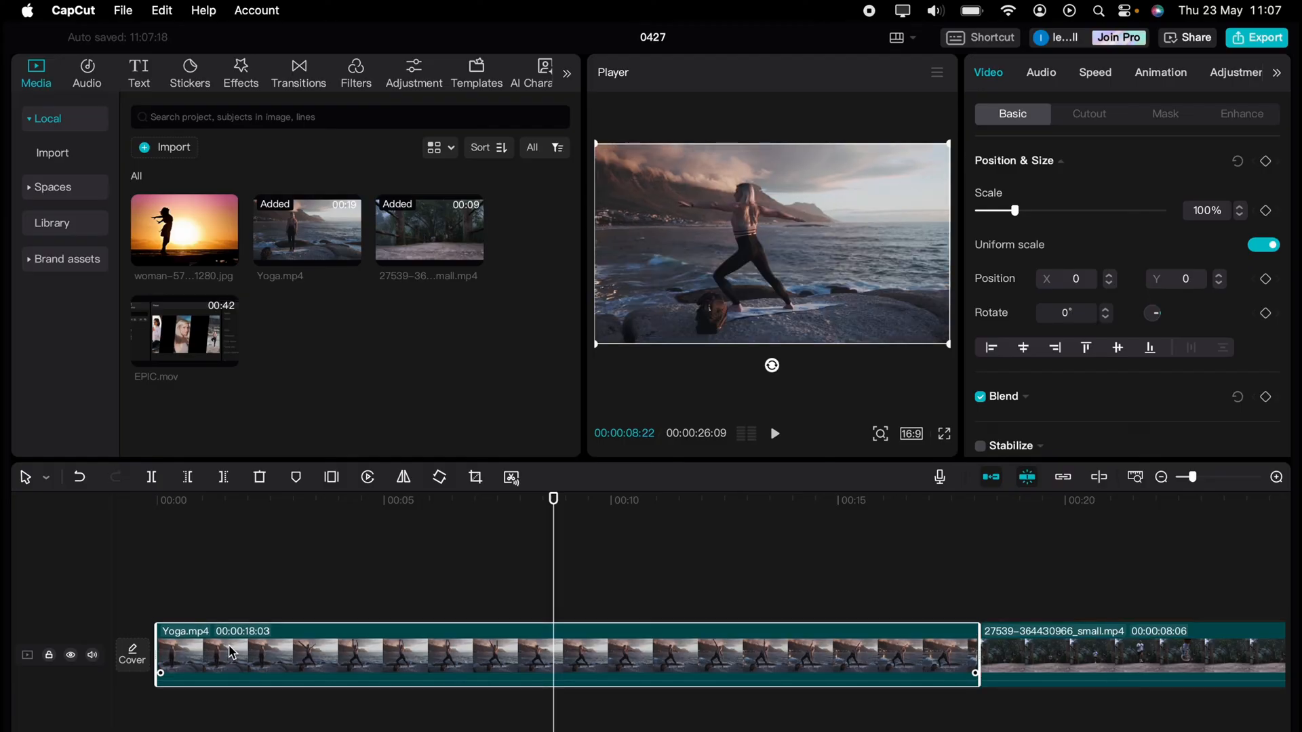
mouse_move(189, 245)
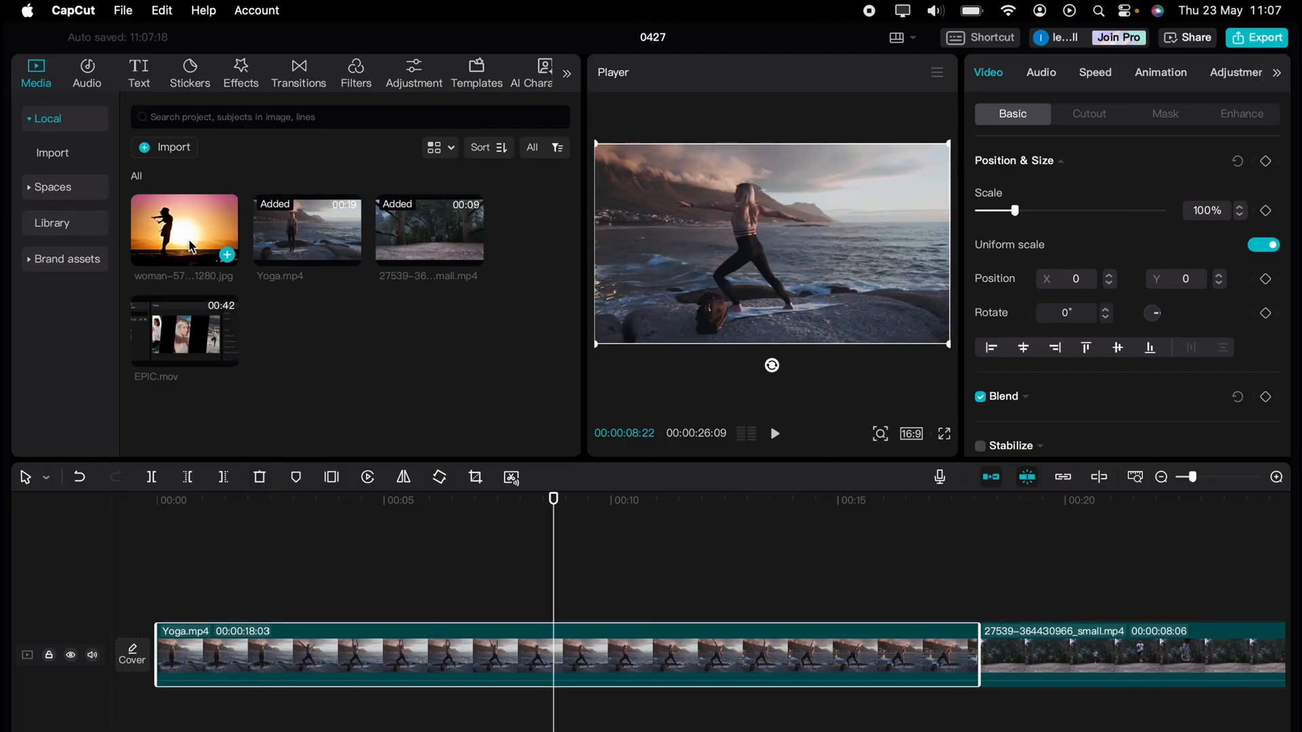
Preview the sunset silhouette image and drop it on the main track after the Yoga clip
left_click(184, 230)
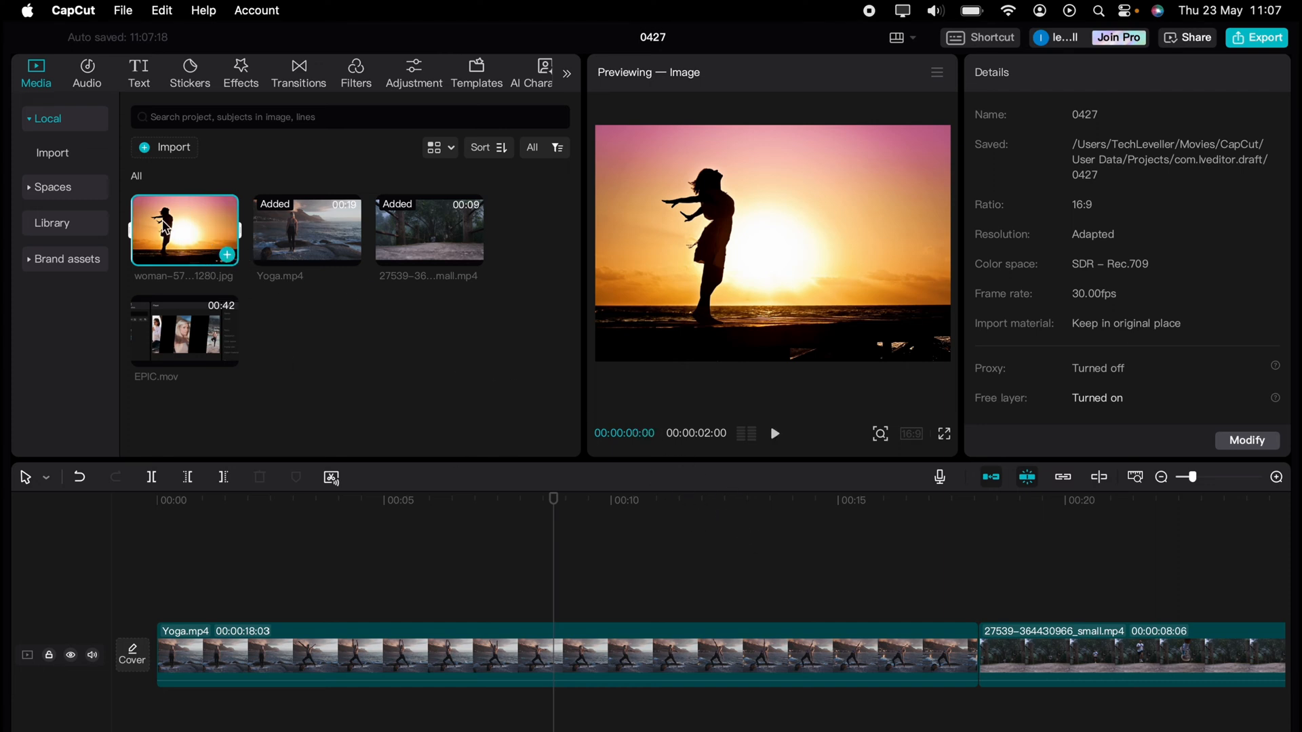
left_click_drag(184, 229, 567, 589)
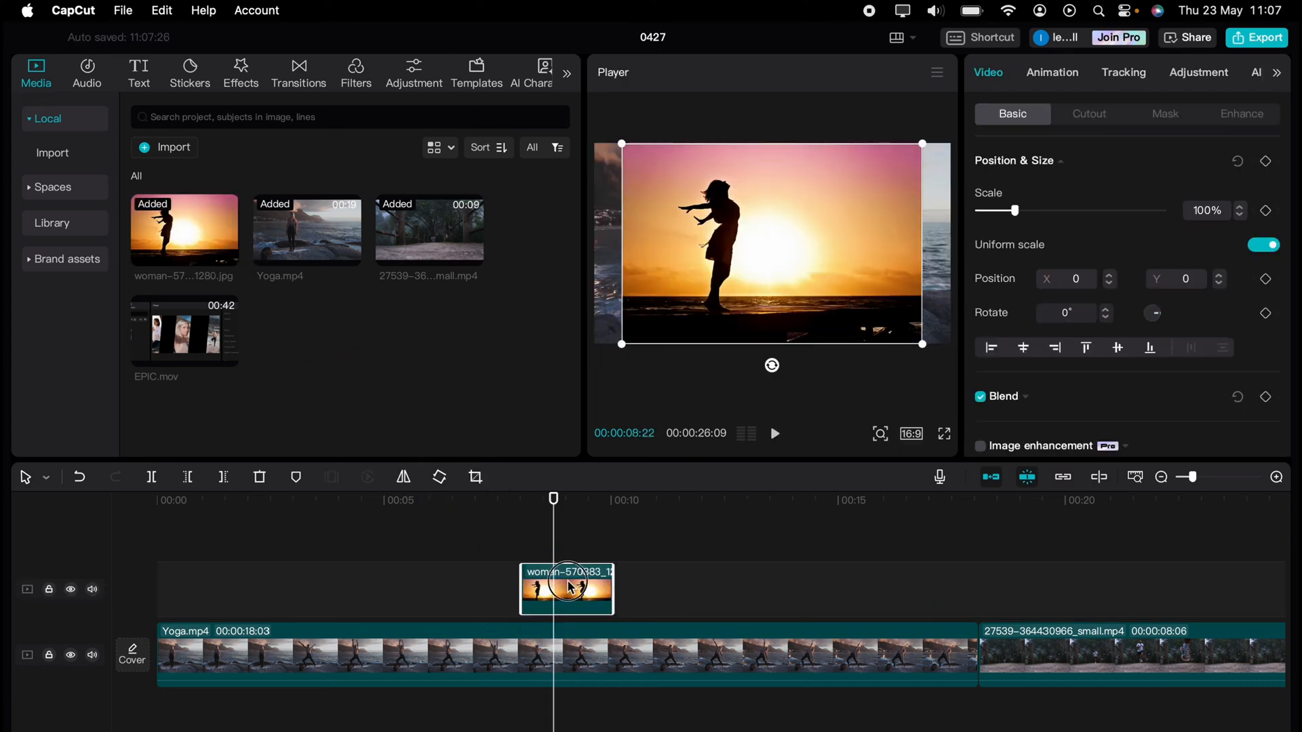
left_click_drag(567, 589, 1024, 655)
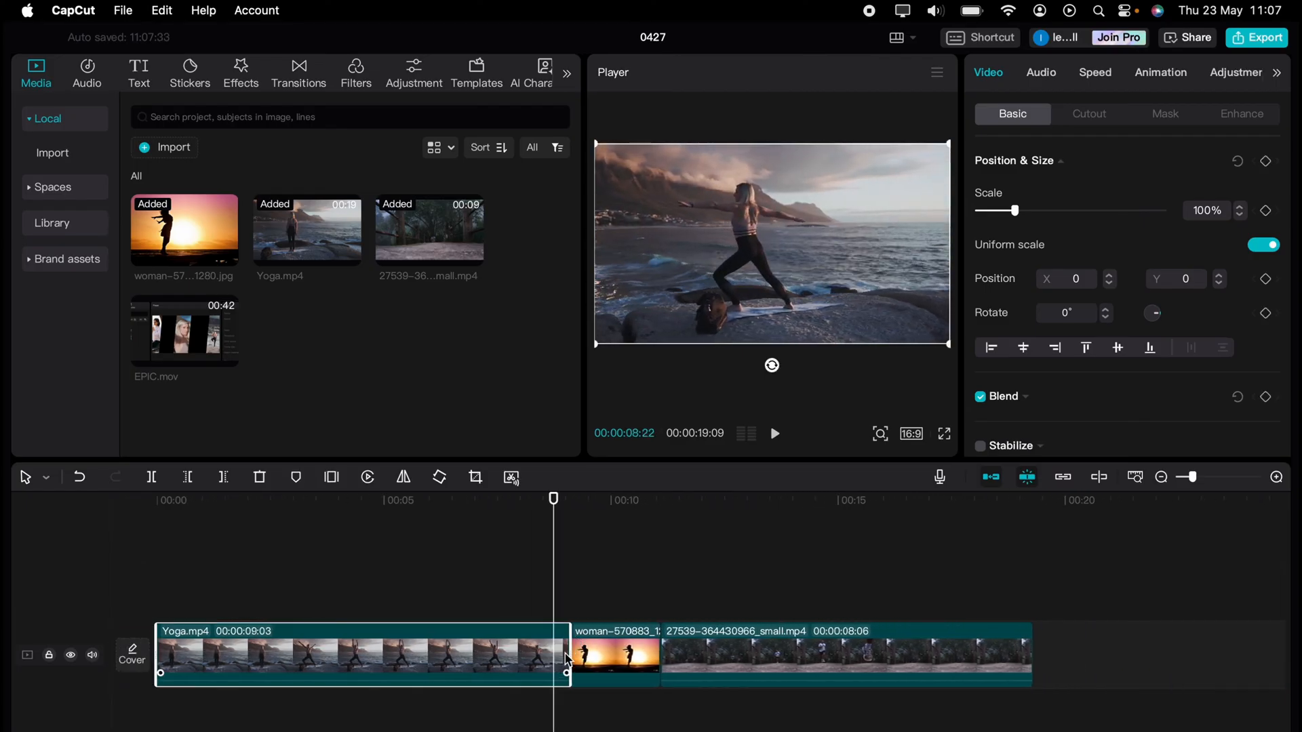
Shift the sunset image past the forest clip, then to the track start; move forest ahead of Yoga
left_click(614, 654)
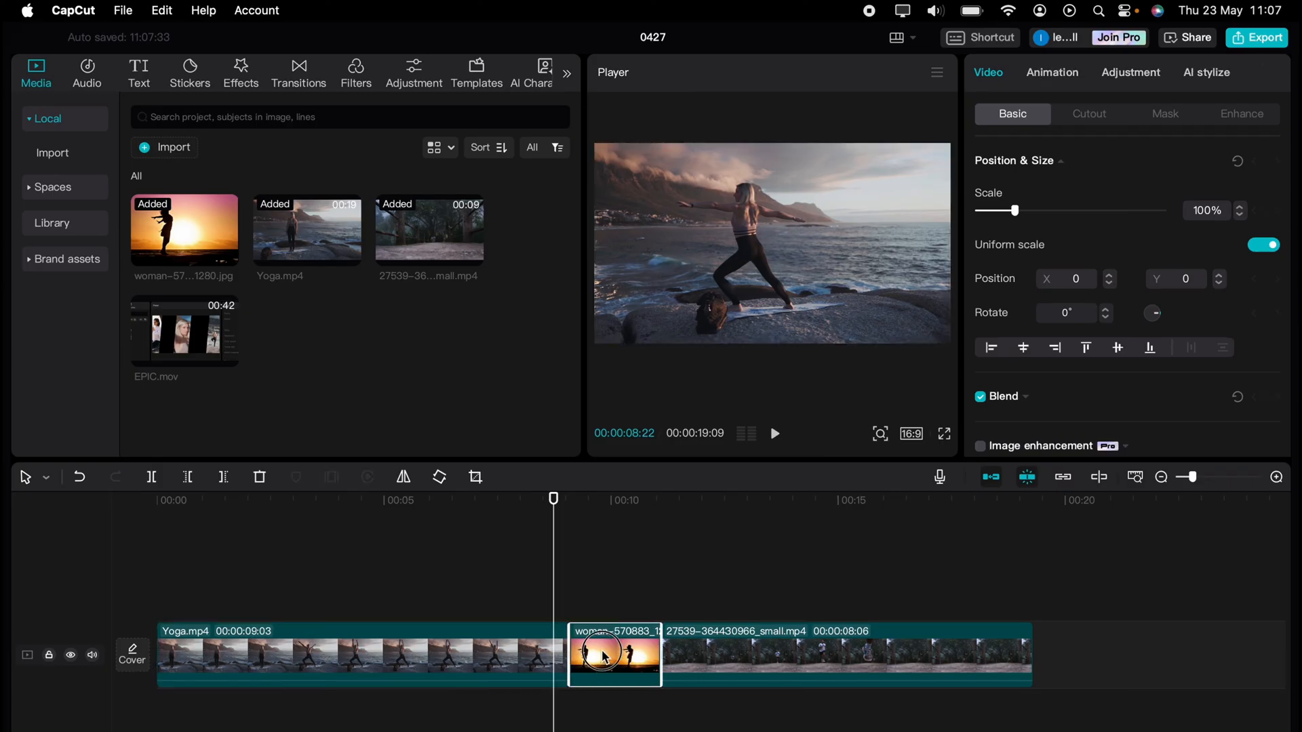
left_click_drag(614, 654, 987, 654)
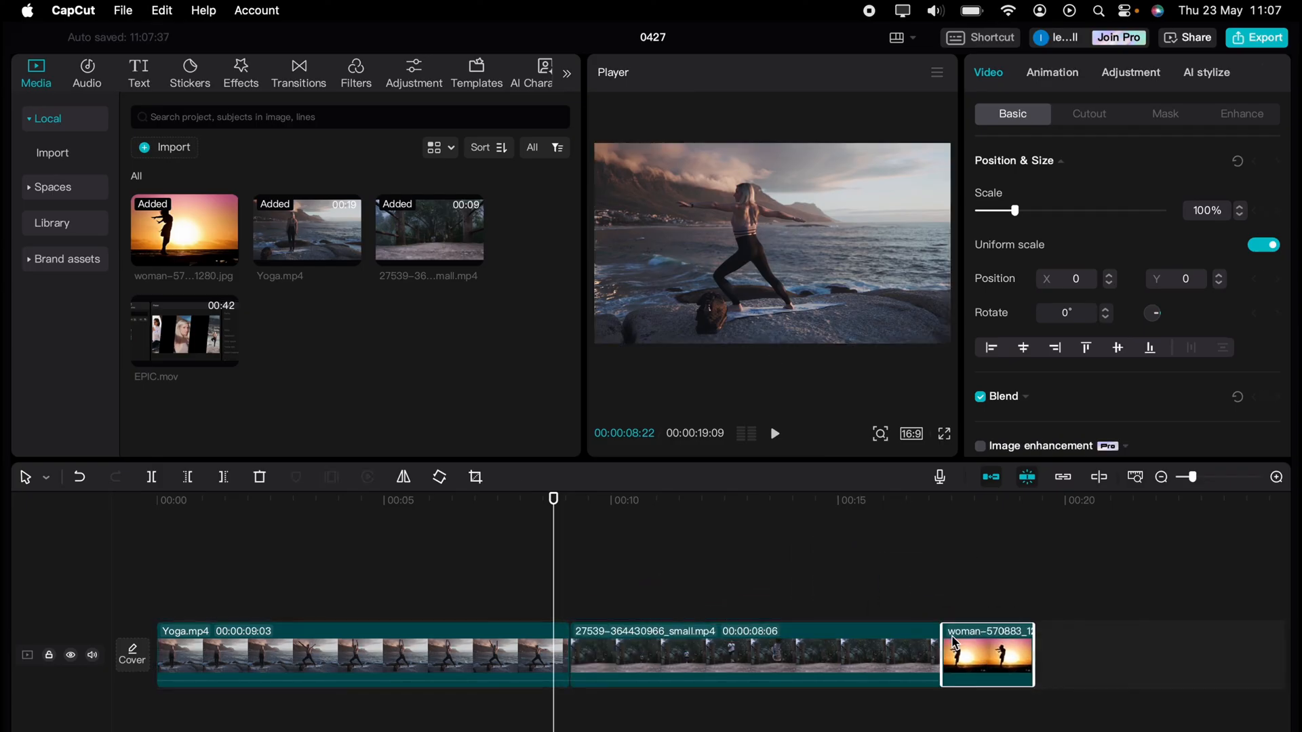
left_click_drag(987, 654, 201, 654)
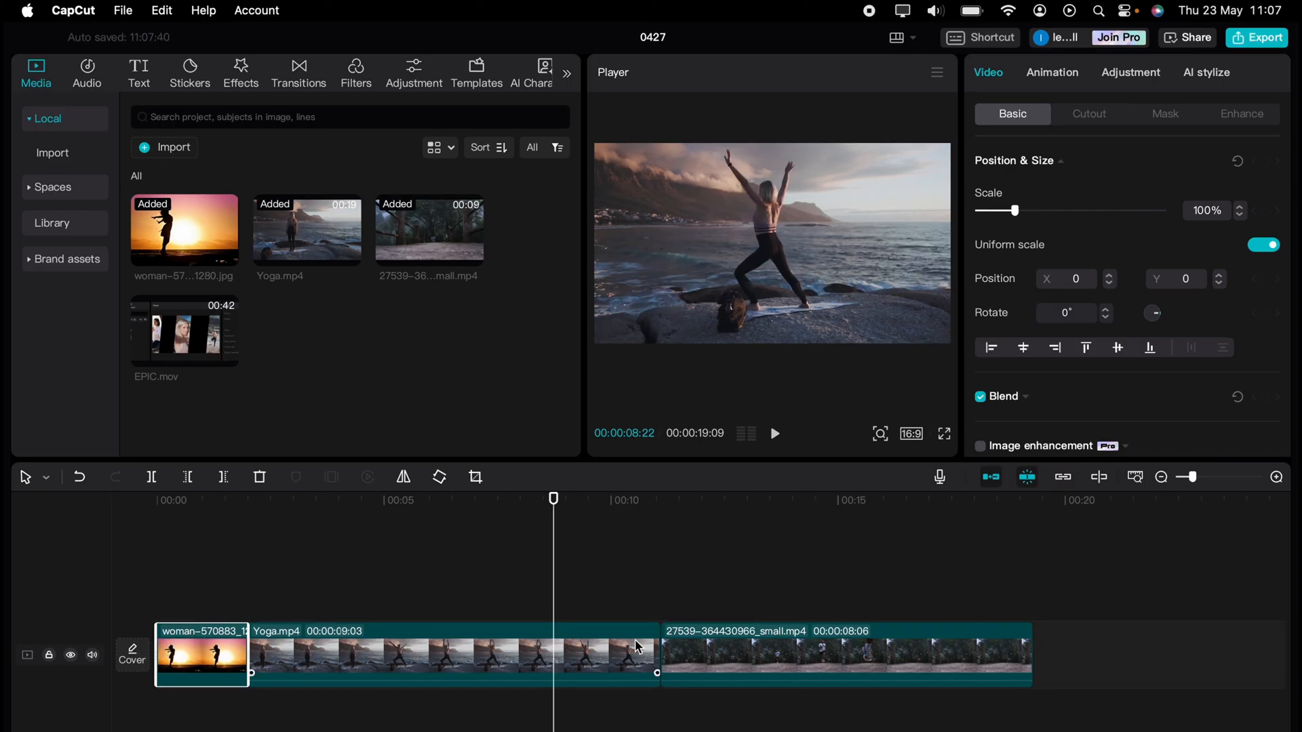
left_click_drag(843, 654, 391, 631)
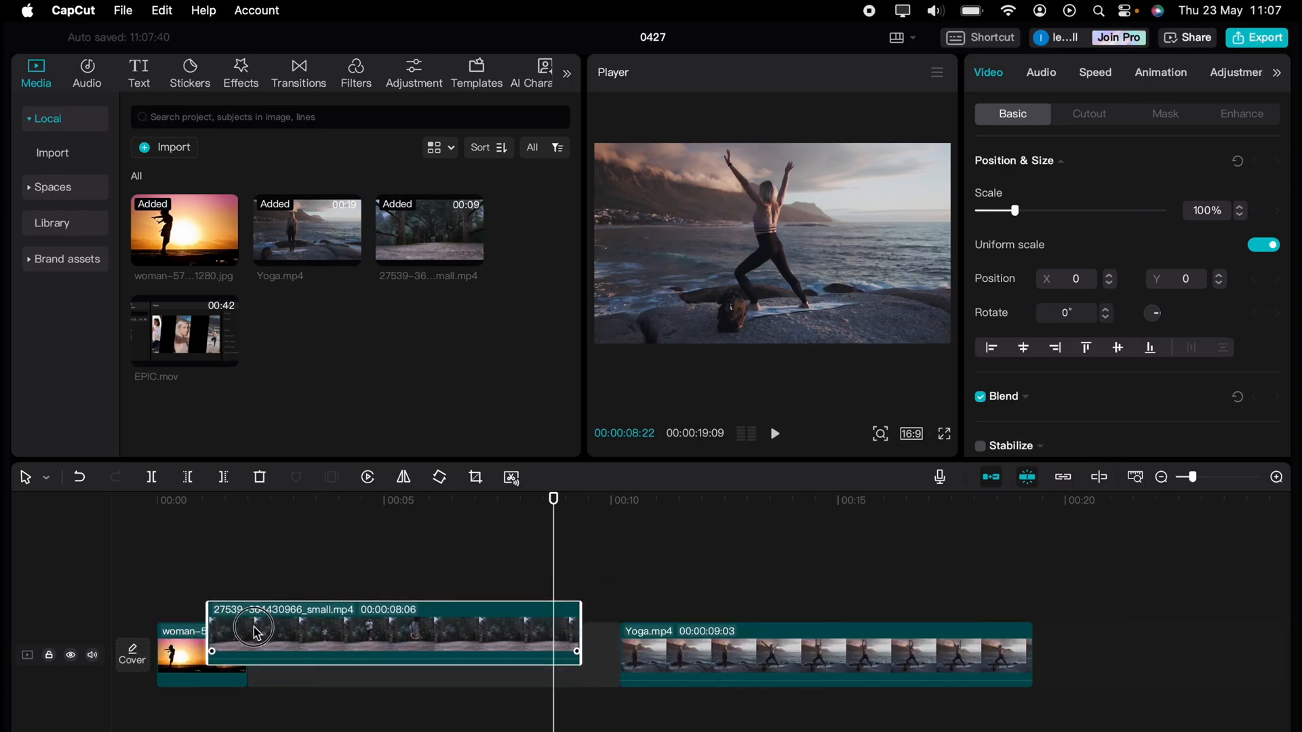